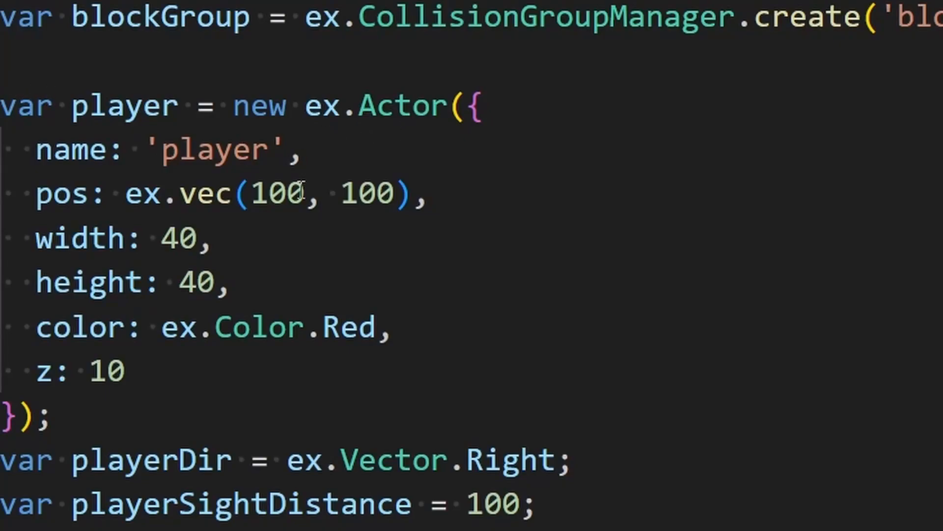
Scroll through the Tiled map demo code and highlight the tile-handling section.
{"action": "scroll", "scroll_direction": "down", "scroll_amount": 3}
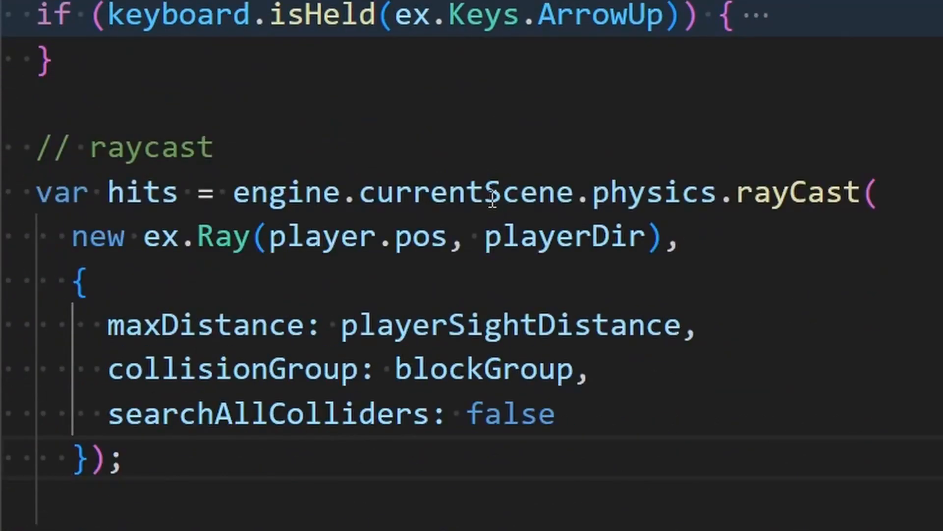
{"action": "scroll", "scroll_direction": "down", "scroll_amount": 3}
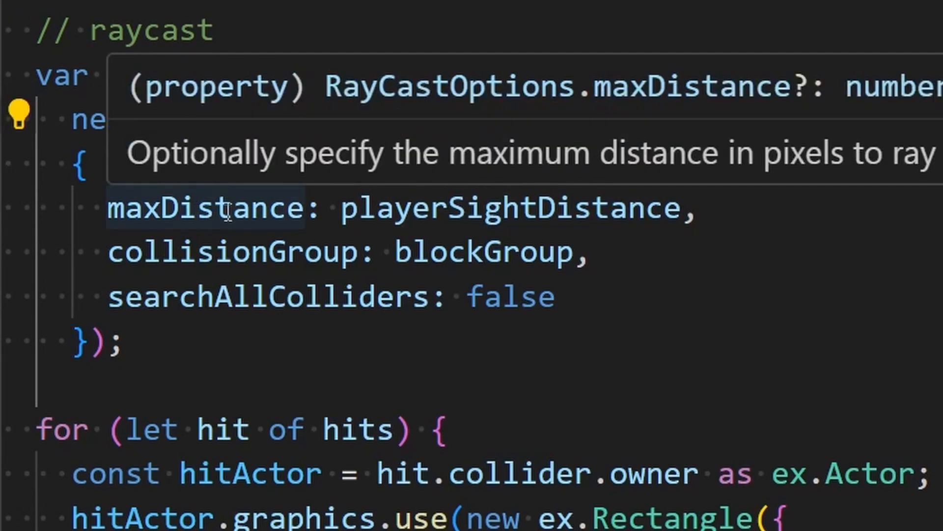
{"action": "mouse_move", "coordinate": [474, 216]}
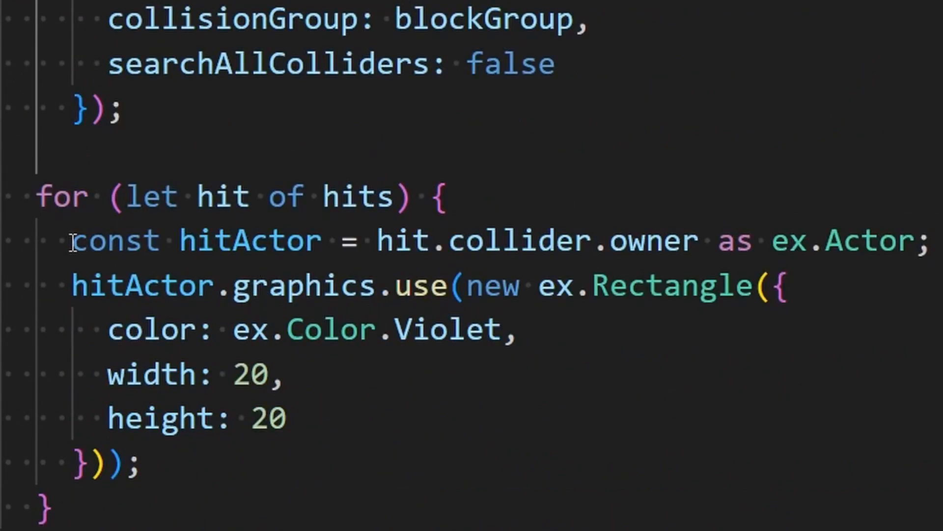
{"action": "left_click_drag", "start_coordinate": [71, 240], "coordinate": [716, 239]}
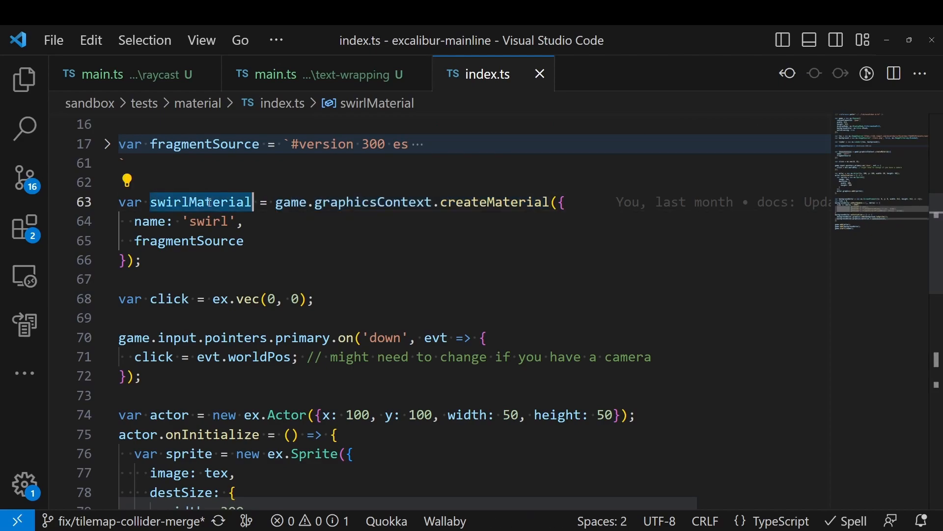
{"action": "scroll", "scroll_direction": "down", "scroll_amount": 3}
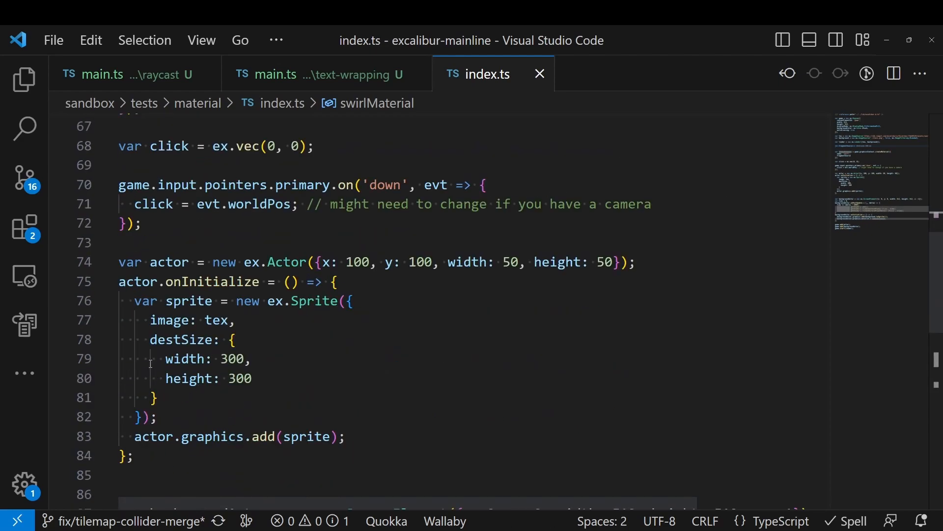
{"action": "scroll", "scroll_direction": "down", "scroll_amount": 3}
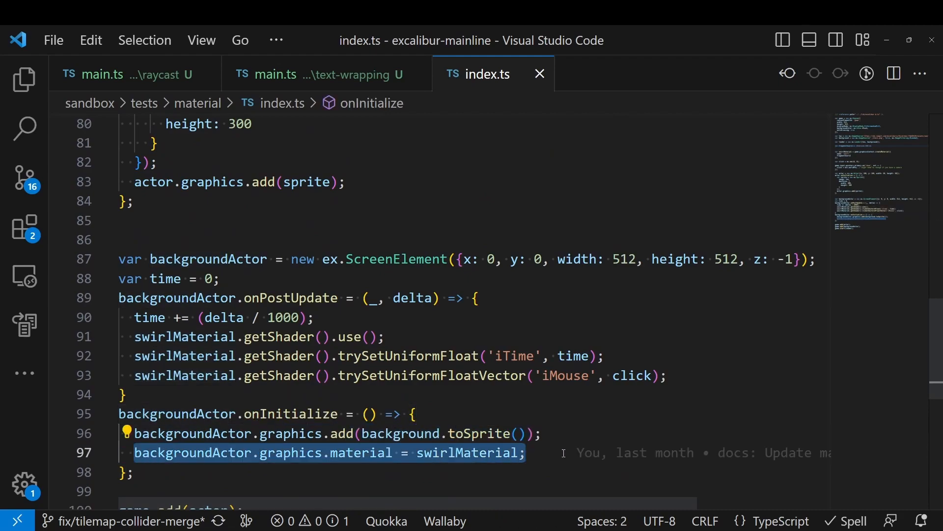
{"action": "scroll", "scroll_direction": "down", "scroll_amount": 3}
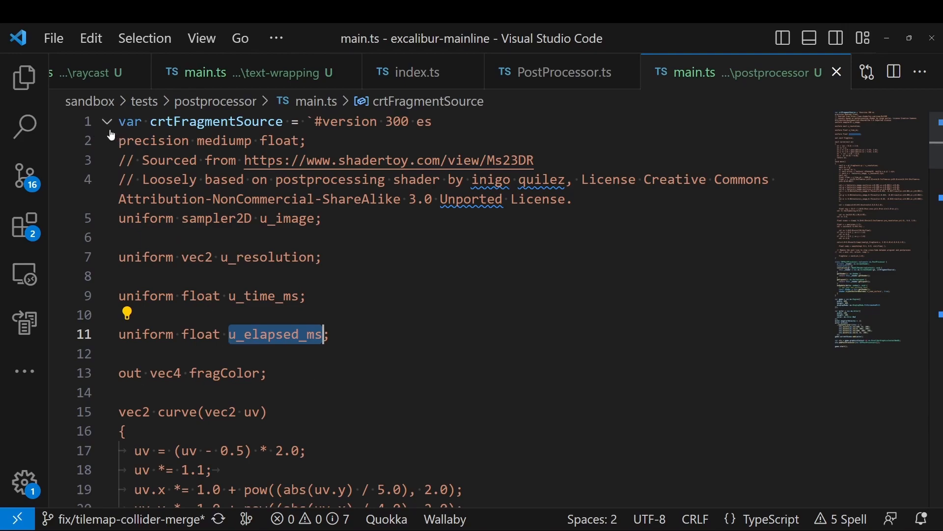
Select the onUpdate handler, then click a sidewalk tile to log its id and properties in the console.
{"action": "left_click", "coordinate": [106, 121]}
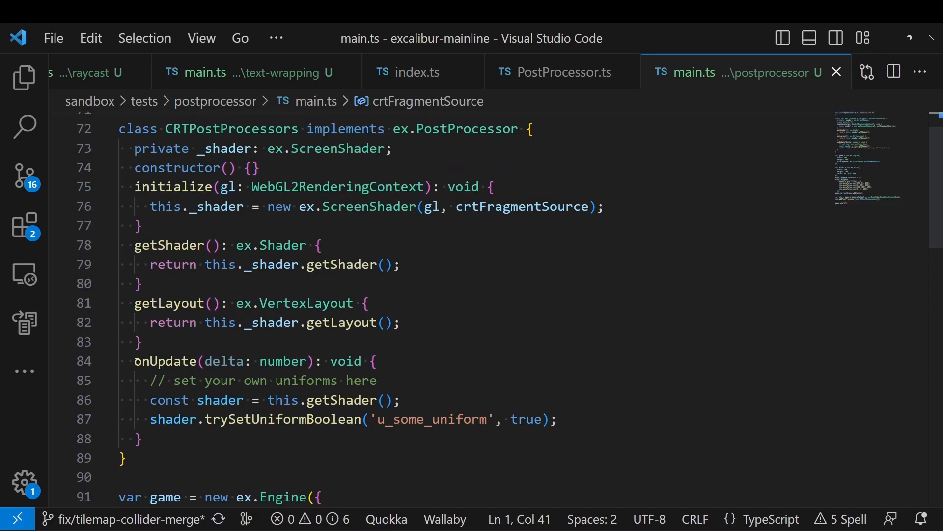
{"action": "left_click_drag", "start_coordinate": [135, 360], "coordinate": [143, 439]}
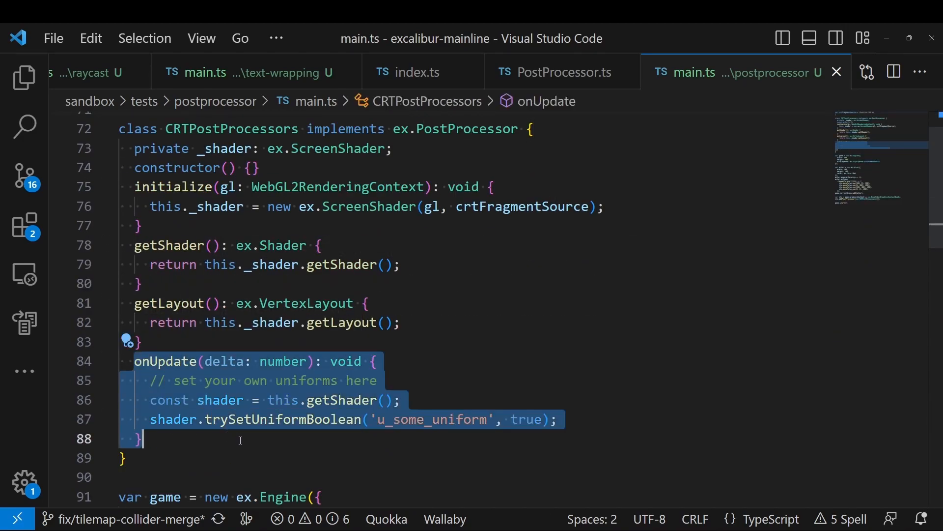
{"action": "mouse_move", "coordinate": [456, 127]}
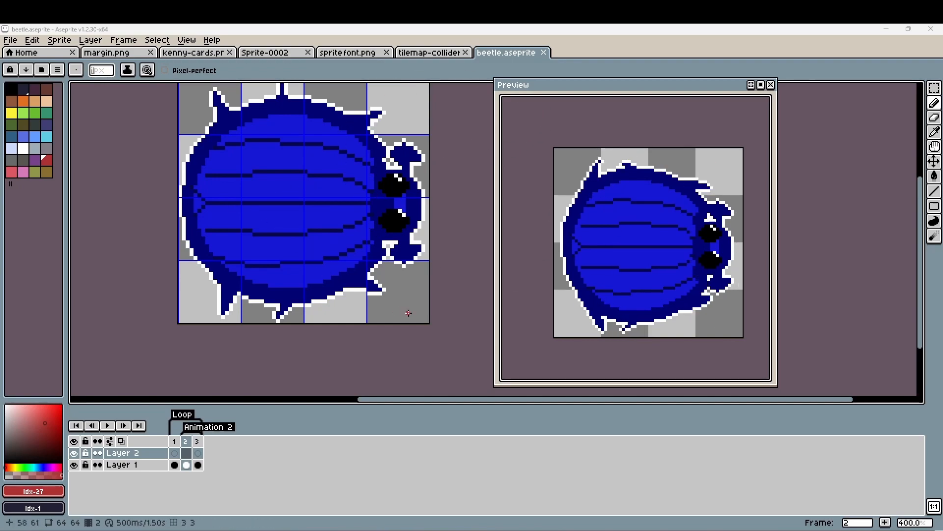
{"action": "left_click_drag", "start_coordinate": [278, 158], "coordinate": [271, 236]}
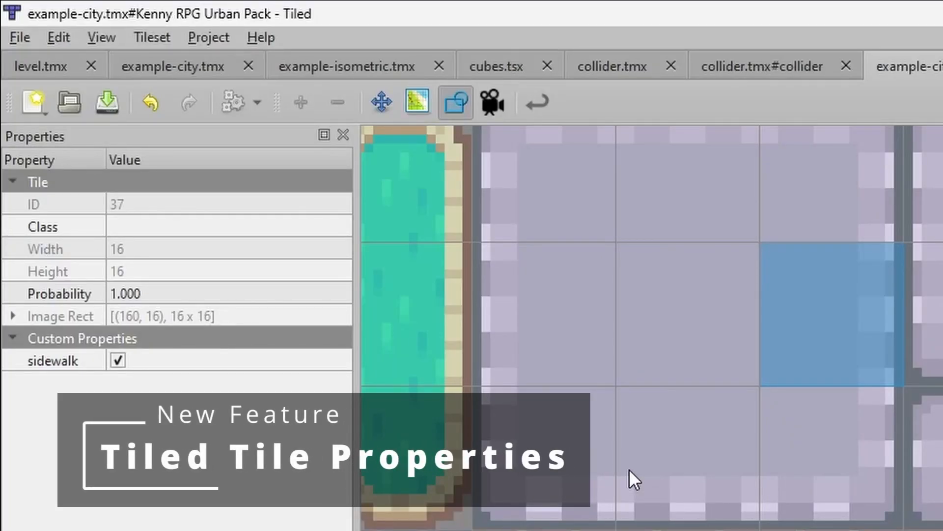
{"action": "mouse_move", "coordinate": [765, 421]}
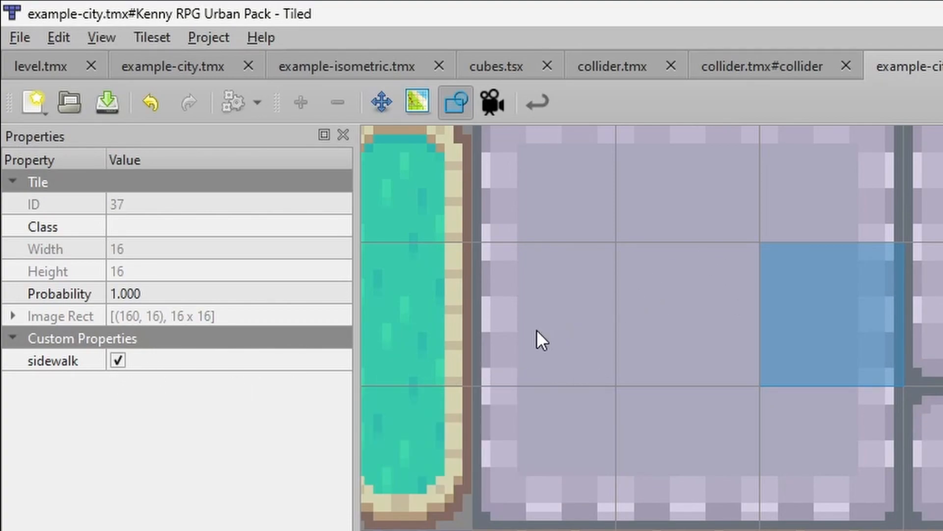
{"action": "mouse_move", "coordinate": [672, 336]}
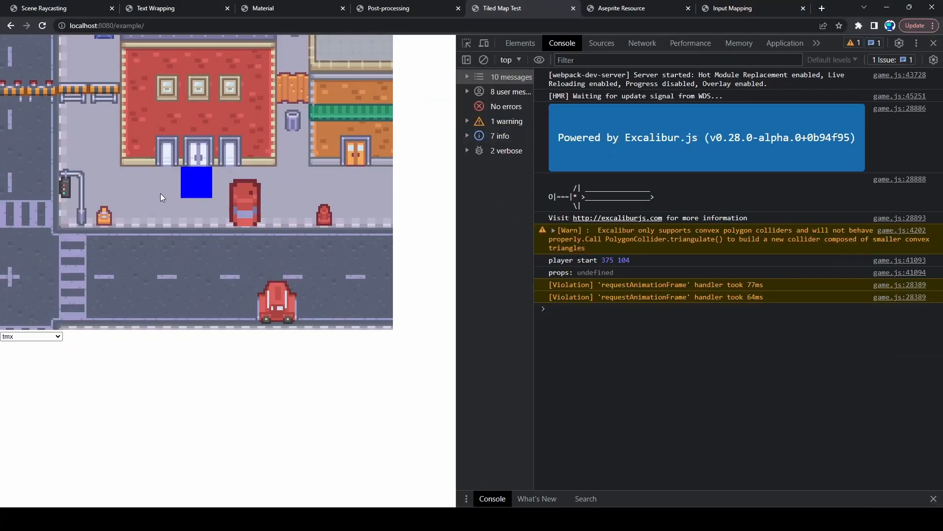
{"action": "left_click", "coordinate": [196, 182]}
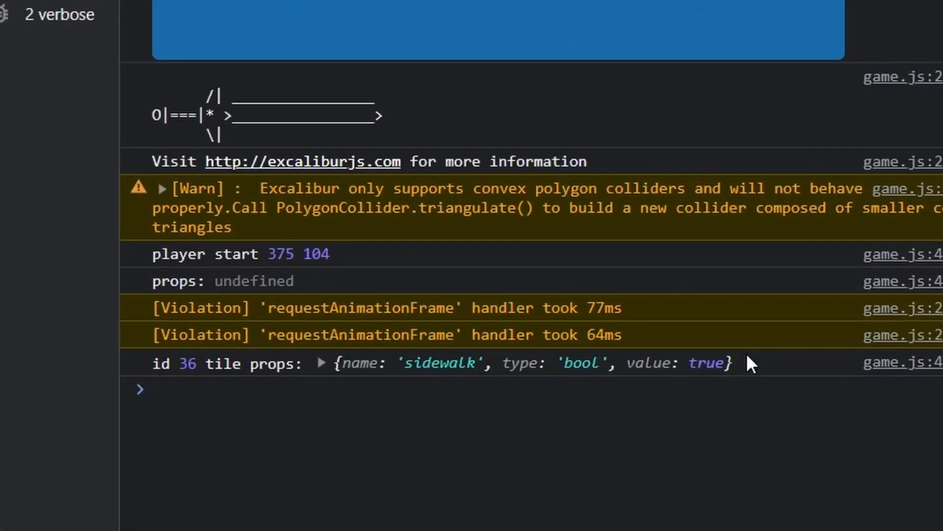
{"action": "left_click", "coordinate": [320, 362]}
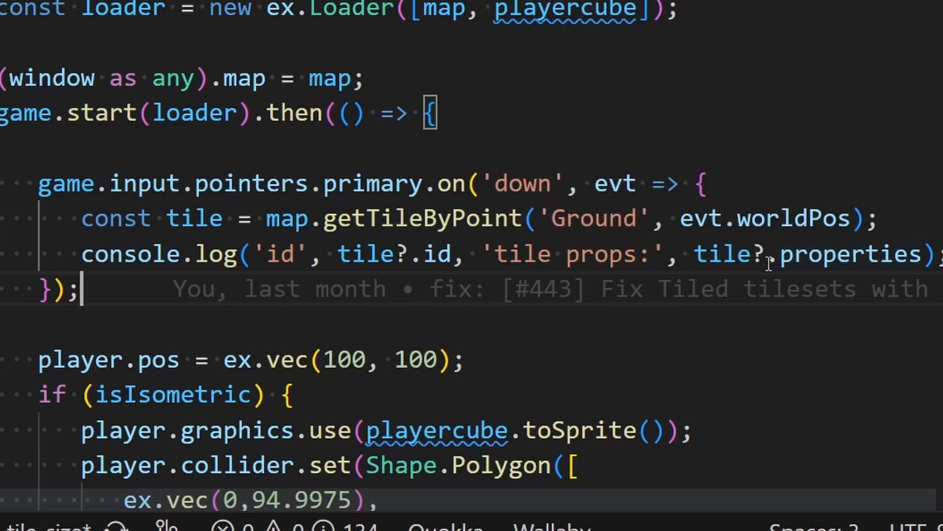
{"action": "double_click", "coordinate": [848, 254]}
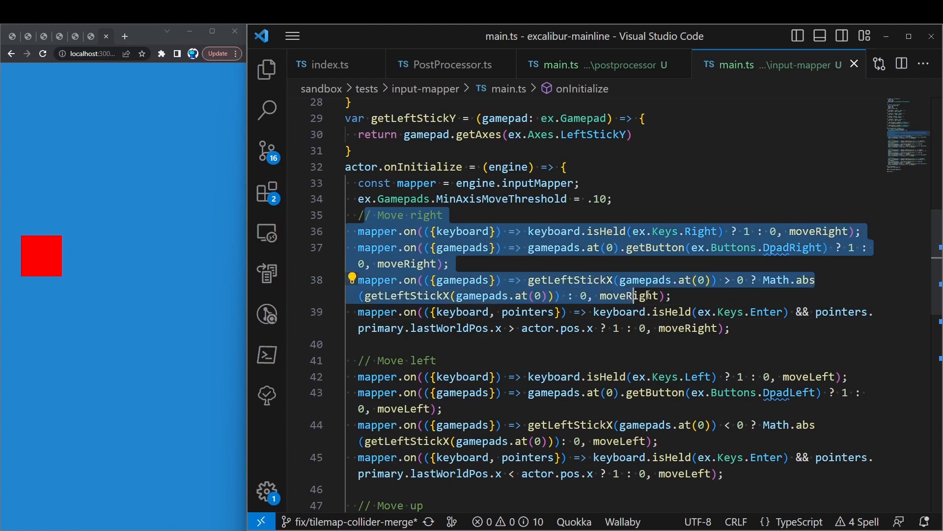
Highlight the first keyboard 'Move right' mapping block in input-mapper main.ts.
{"action": "left_click", "coordinate": [608, 259]}
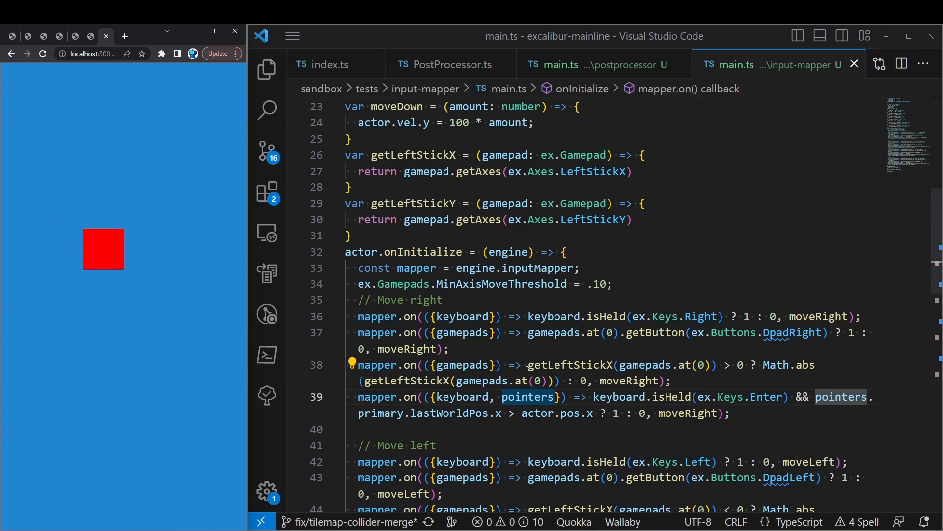
{"action": "mouse_move", "coordinate": [386, 329]}
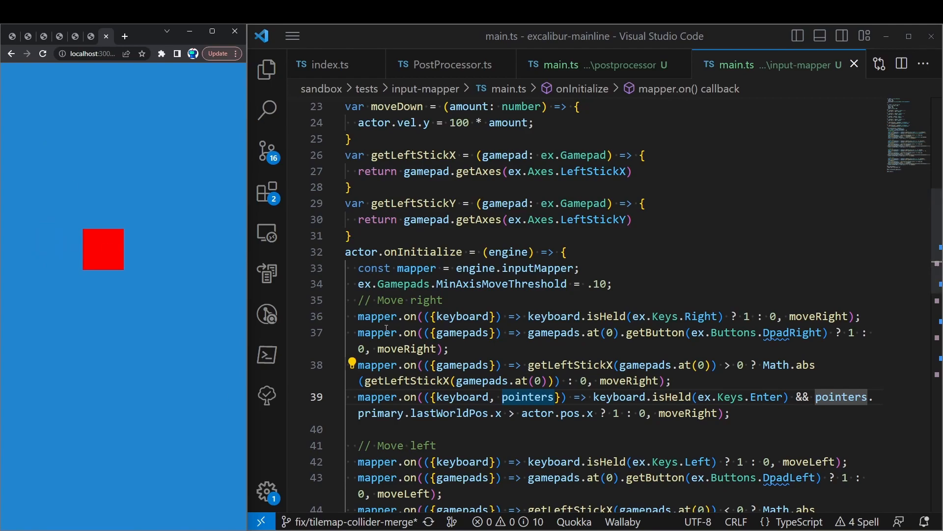
{"action": "mouse_move", "coordinate": [266, 314]}
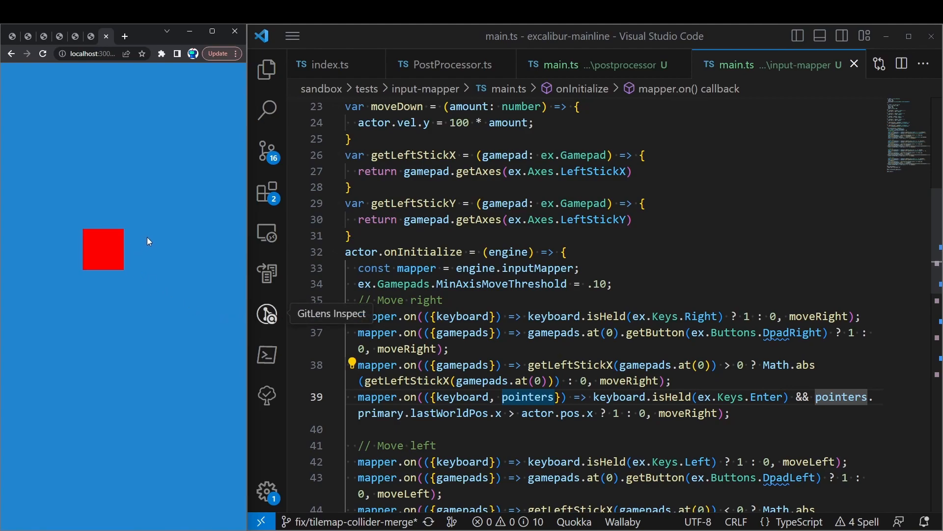
{"action": "mouse_move", "coordinate": [136, 194]}
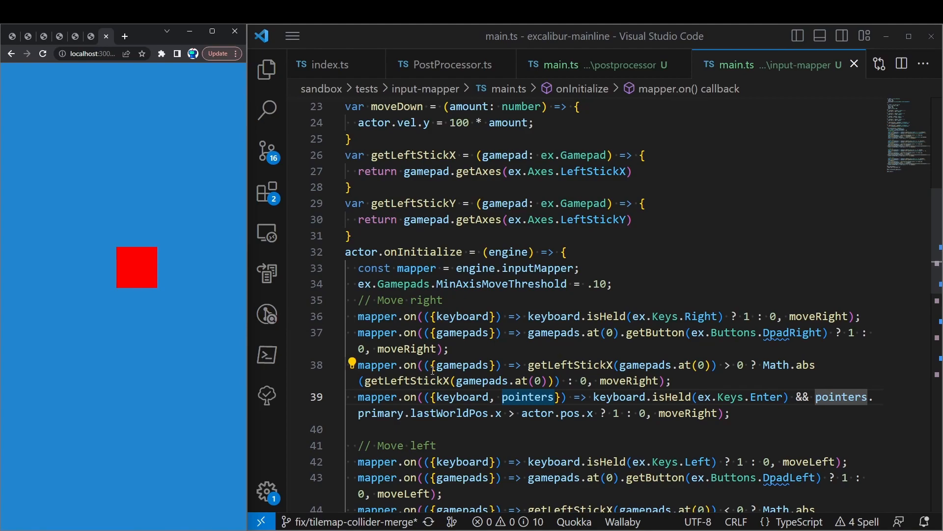
{"action": "left_click", "coordinate": [358, 315]}
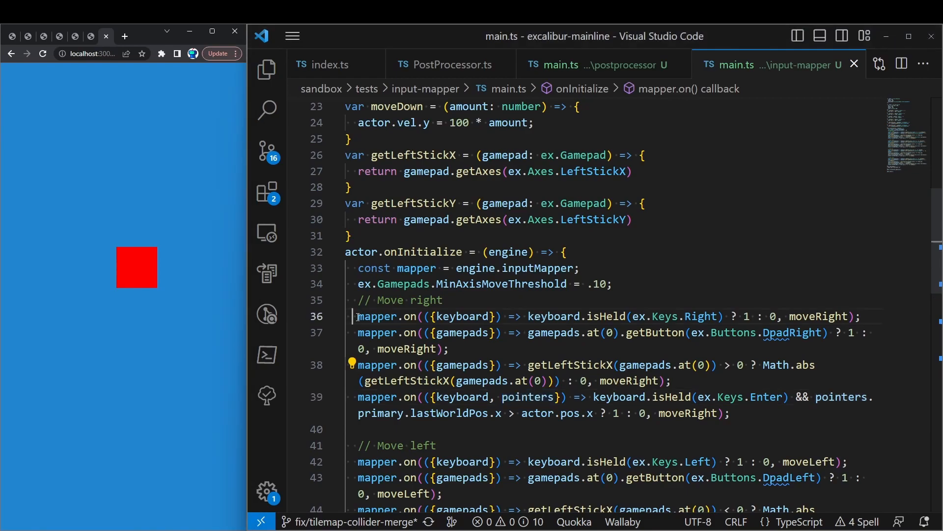
{"action": "left_click_drag", "start_coordinate": [355, 316], "coordinate": [729, 412]}
{"action": "type", "text": "ex."}
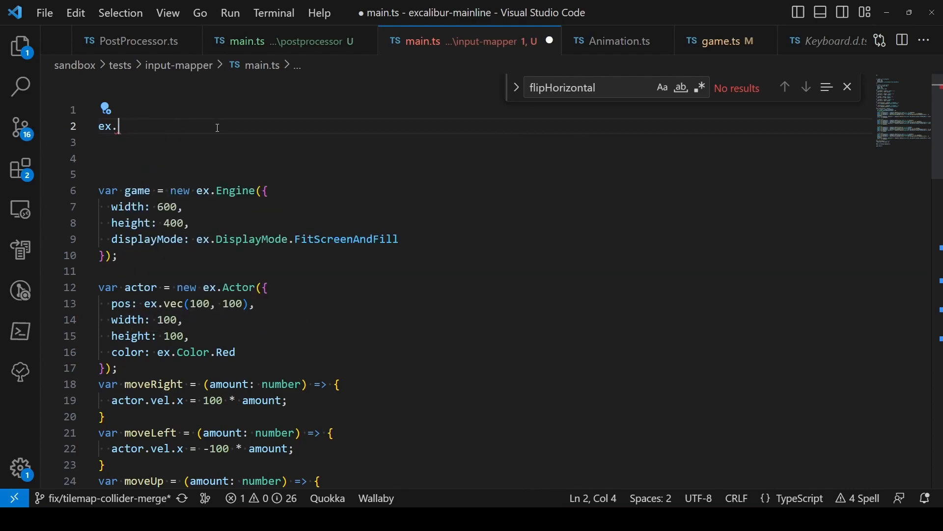
Complete the expression to 'ex.Keys.' on line 2 of main.ts.
{"action": "type", "text": "Key"}
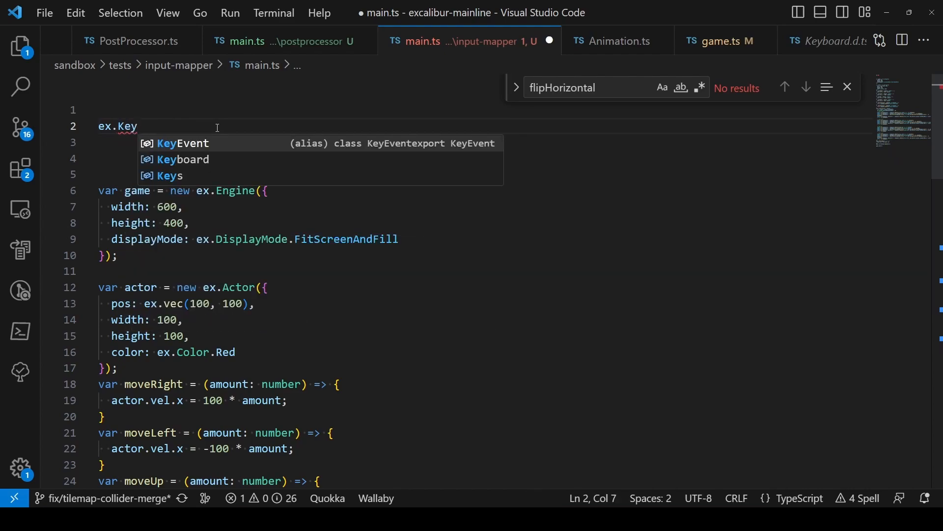
{"action": "type", "text": "s."}
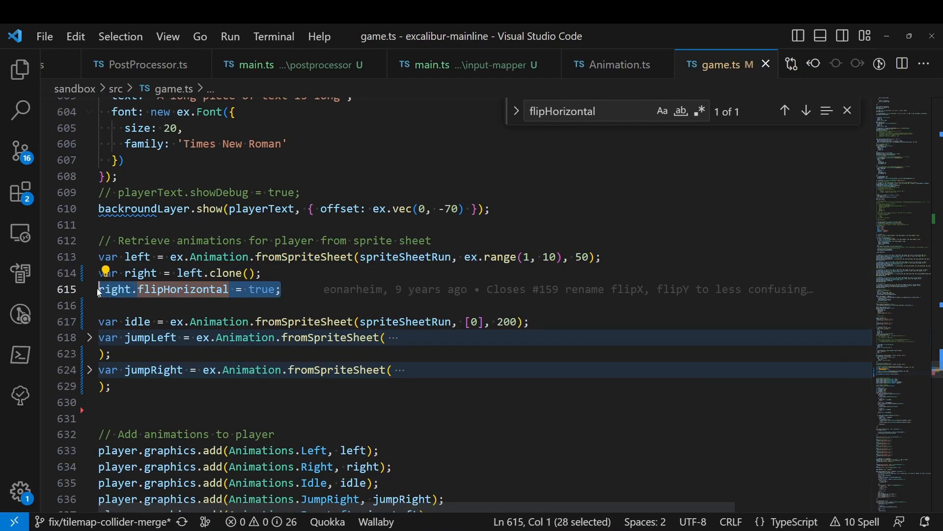
Switch to the CHANGELOG.md tab showing the unreleased Added entries.
{"action": "left_click", "coordinate": [805, 111]}
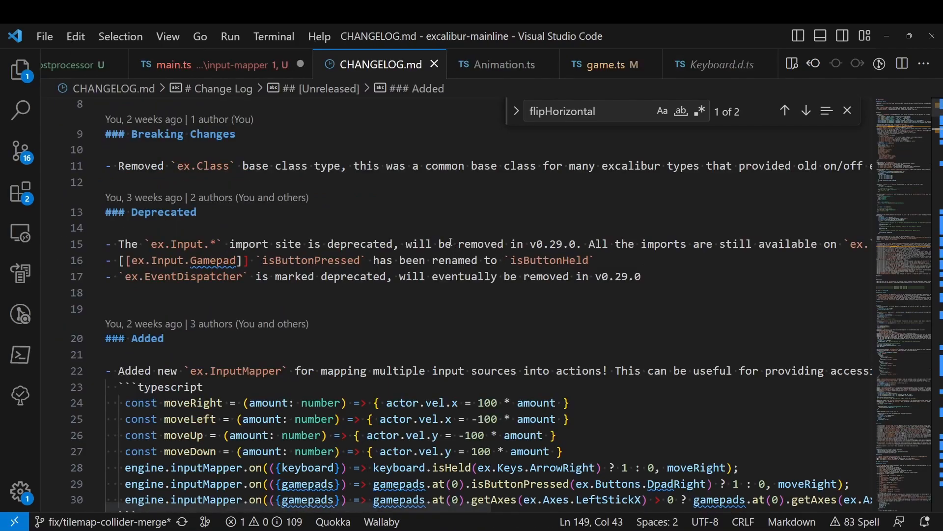
Scroll the changelog from the Added entries down to the Fixed section.
{"action": "scroll", "scroll_direction": "down", "scroll_amount": 3}
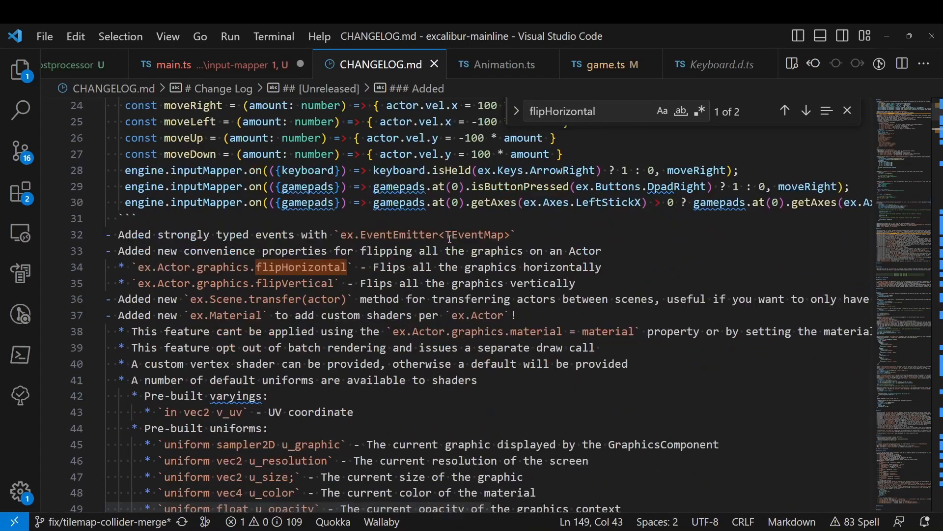
{"action": "scroll", "scroll_direction": "down", "scroll_amount": 3}
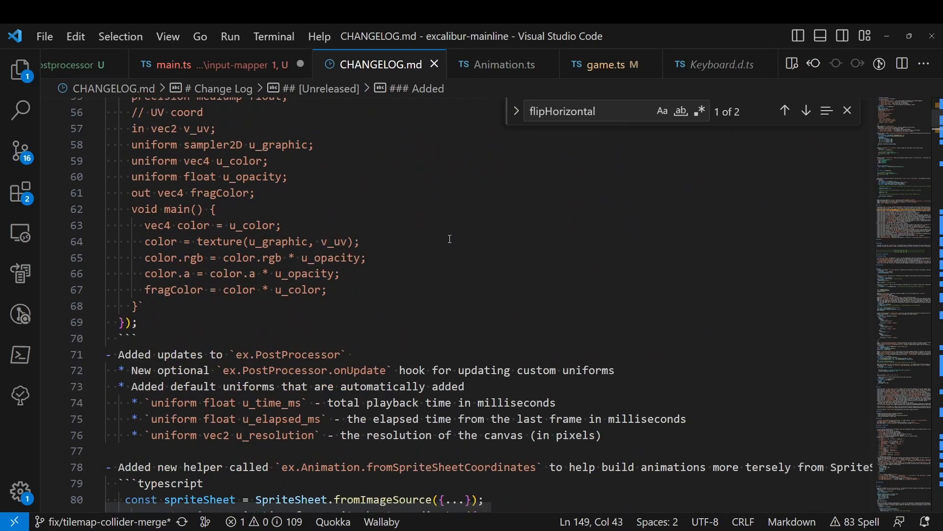
{"action": "scroll", "scroll_direction": "down", "scroll_amount": 3}
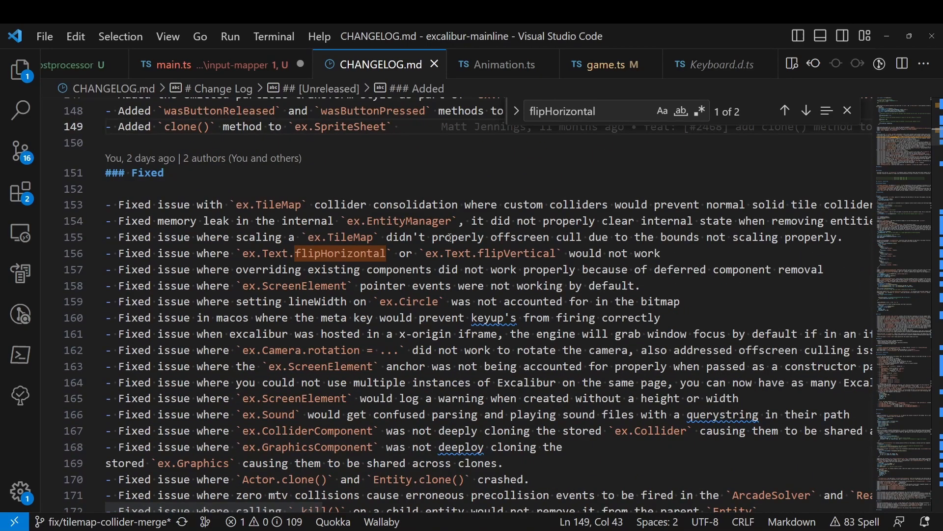
{"action": "scroll", "scroll_direction": "down", "scroll_amount": 3}
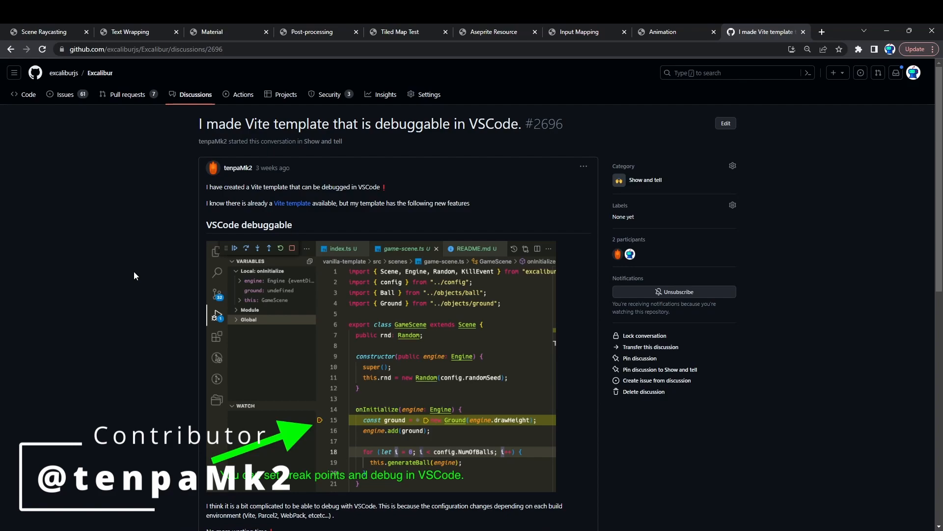
{"action": "mouse_move", "coordinate": [355, 415]}
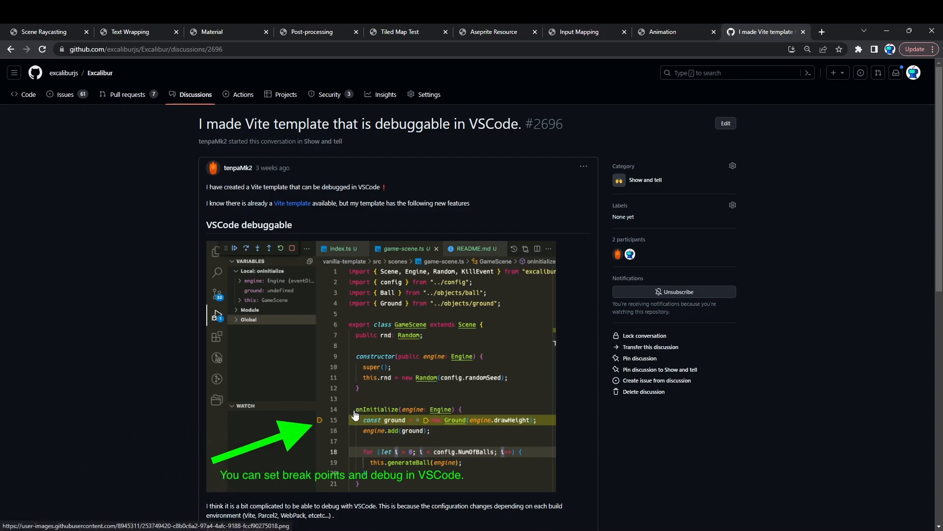
Scroll through GitHub discussion #2696 about the VSCode-debuggable Vite template.
{"action": "scroll", "scroll_direction": "down", "scroll_amount": 3}
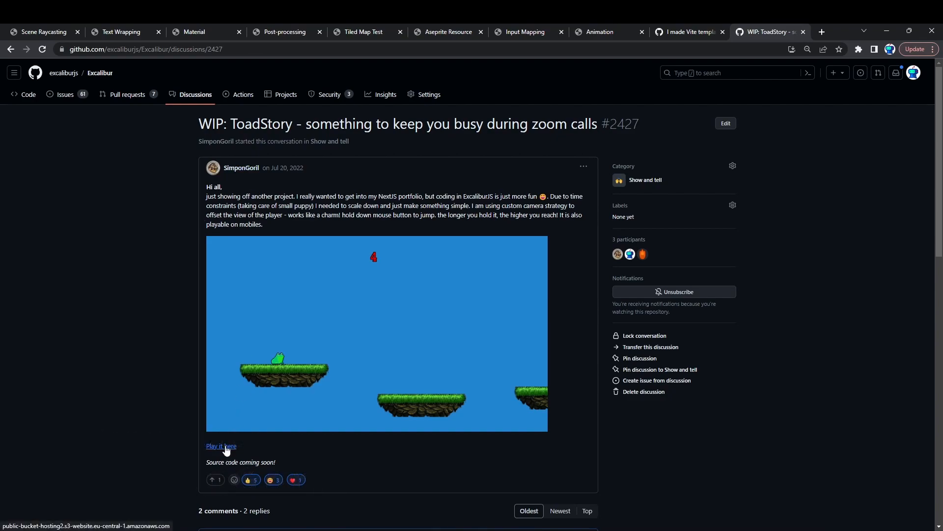
Follow the 'Play it here' link to launch the ToadStory platformer.
{"action": "left_click", "coordinate": [221, 446]}
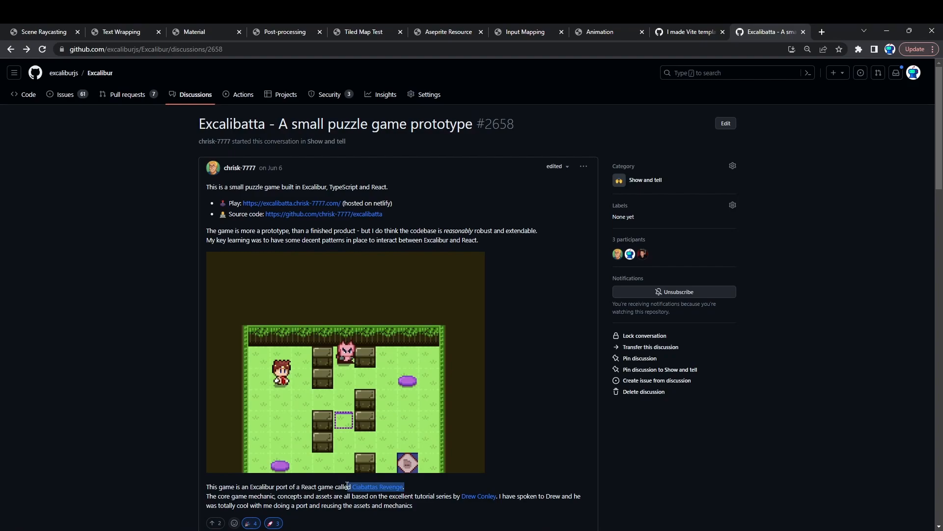
{"action": "mouse_move", "coordinate": [342, 291]}
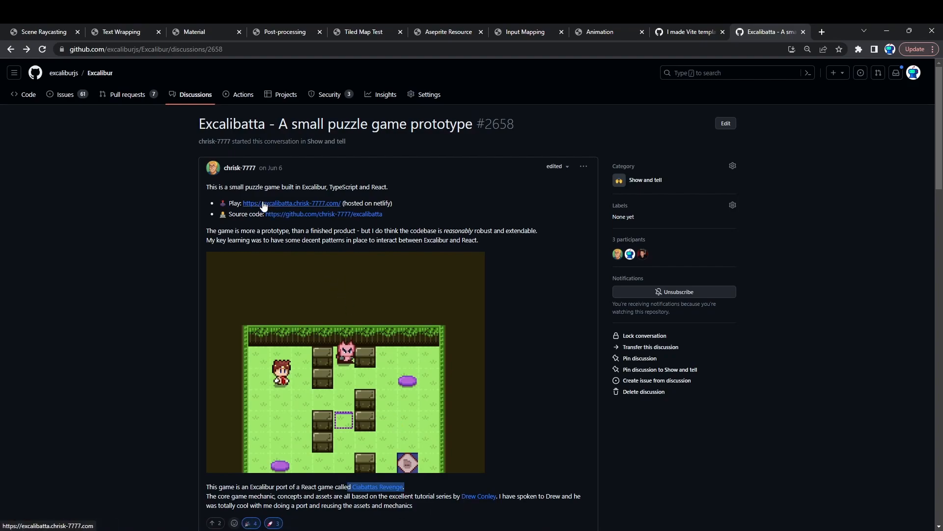
Follow the excalibatta.chrisk-7777.com play link from discussion #2658.
{"action": "left_click", "coordinate": [291, 202]}
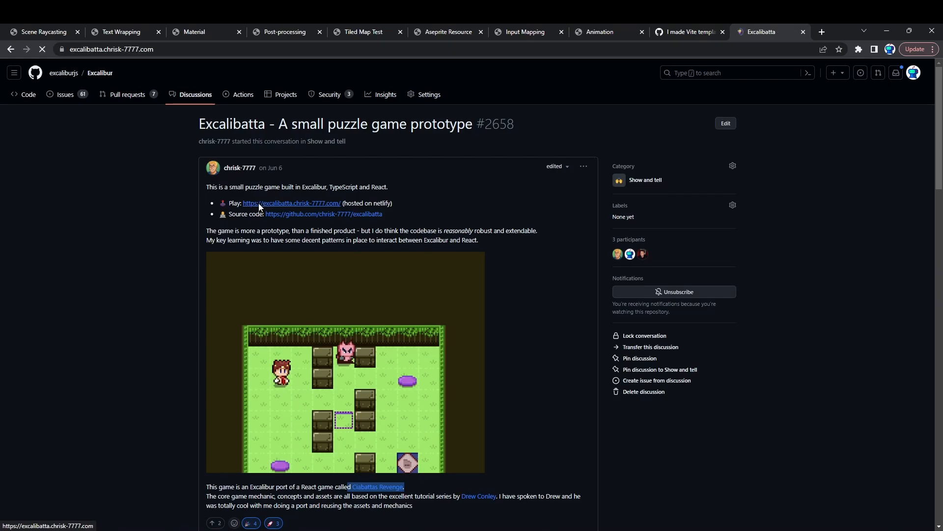
{"action": "left_click", "coordinate": [291, 203]}
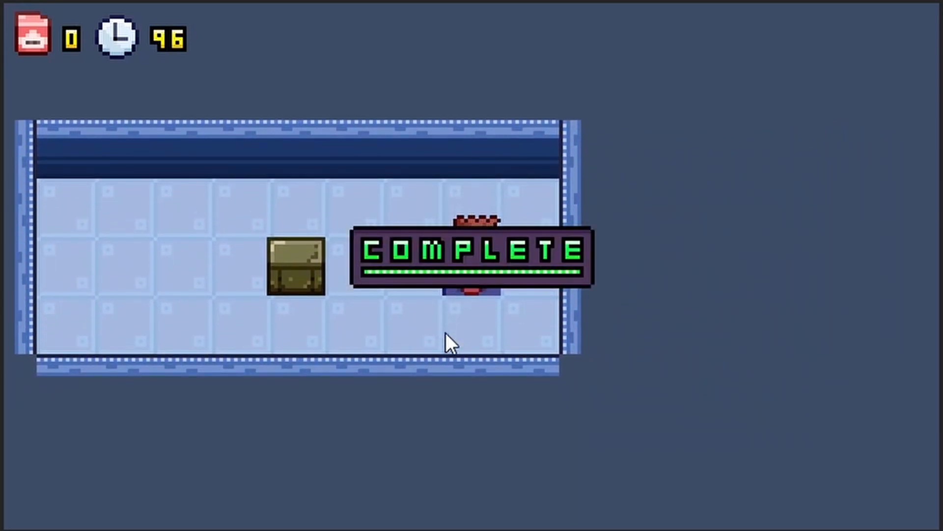
{"action": "mouse_move", "coordinate": [492, 224]}
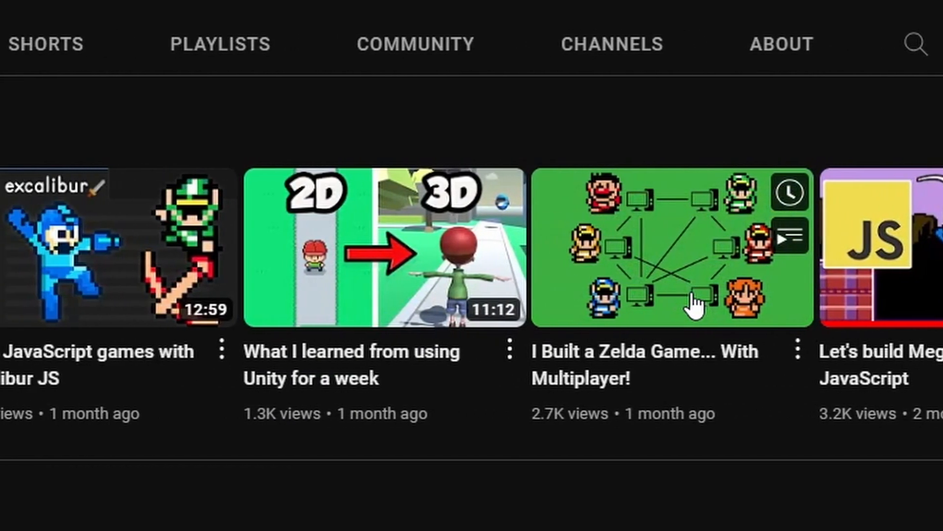
Show the YouTube channel's Home tab and scroll to its Created playlists.
{"action": "left_click", "coordinate": [59, 43]}
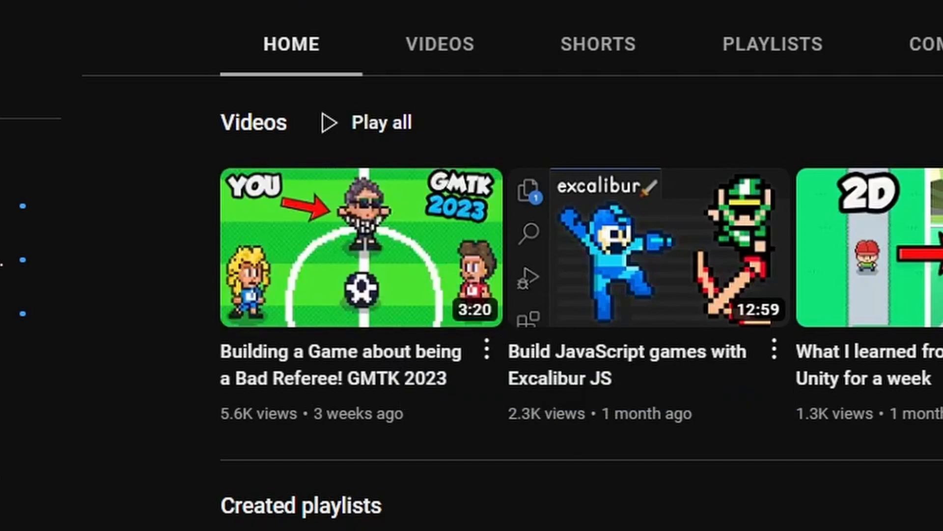
{"action": "scroll", "scroll_direction": "down", "scroll_amount": 3}
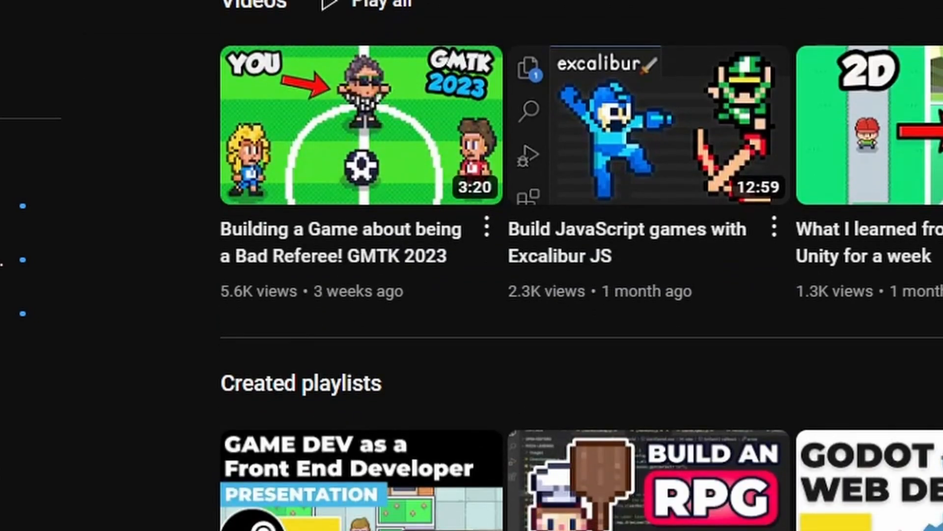